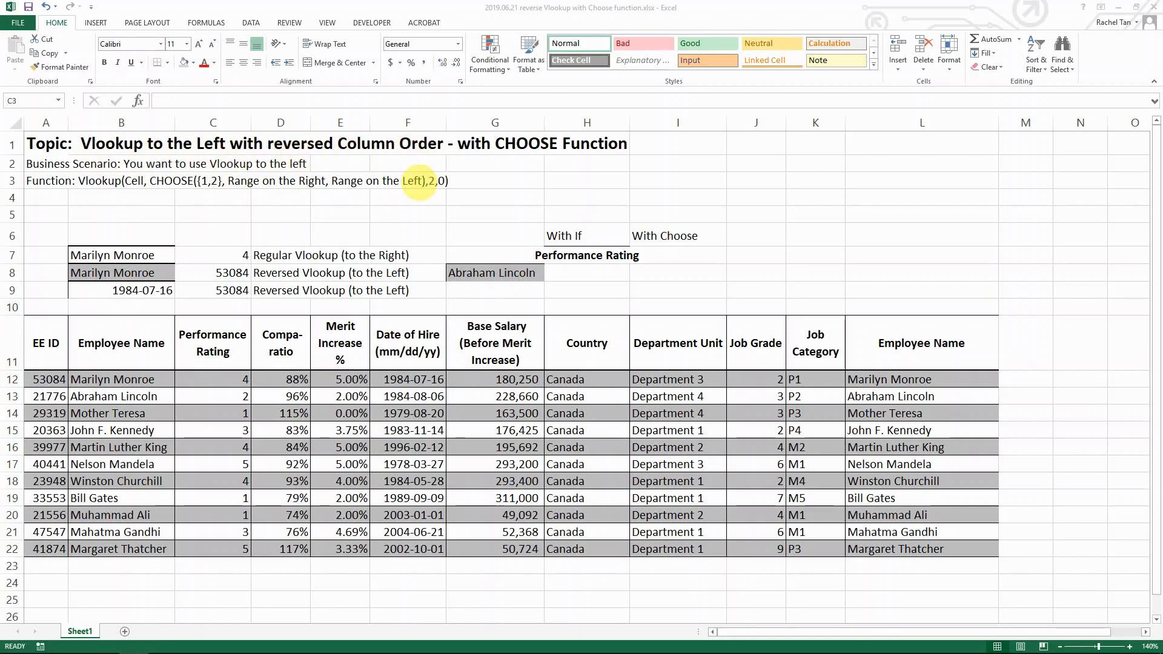
Start a reverse VLOOKUP in H8 using G8 (Abraham Lincoln) and an IF({0,1} array.
key(alt+tab)
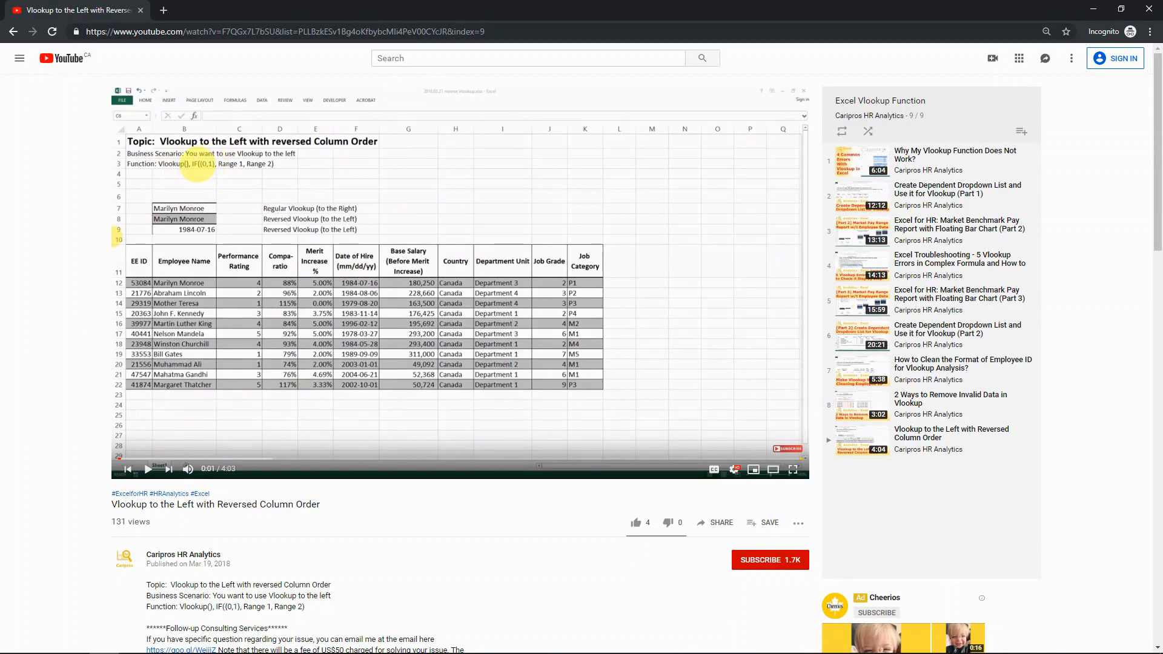
key(alt+tab)
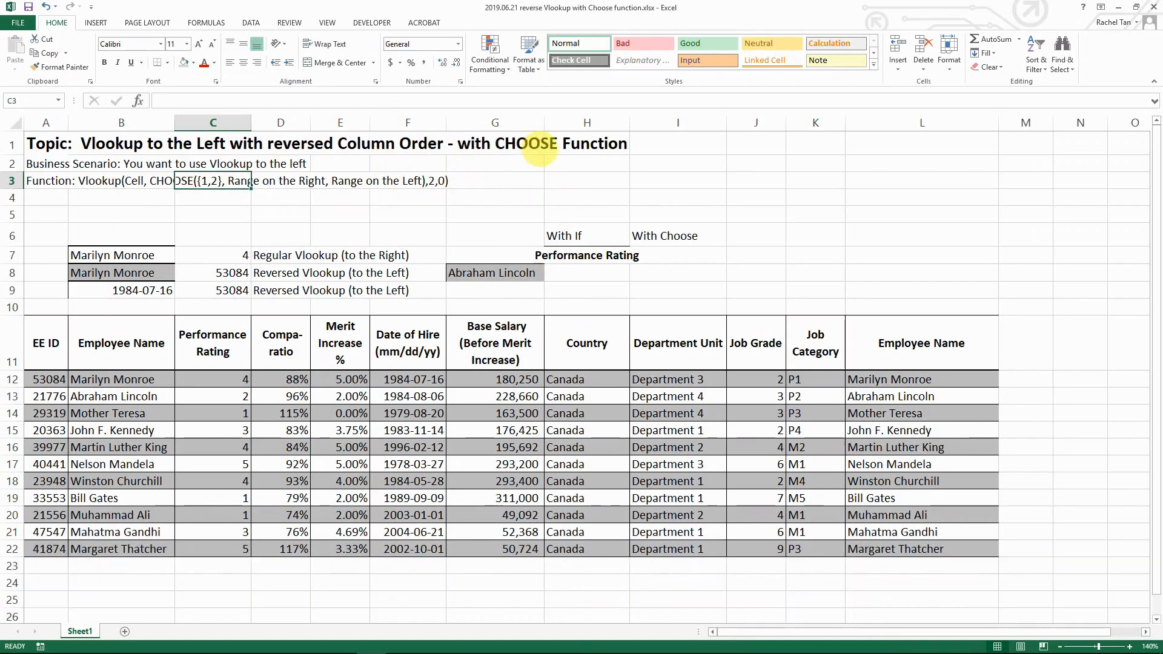
mouse_move(581, 277)
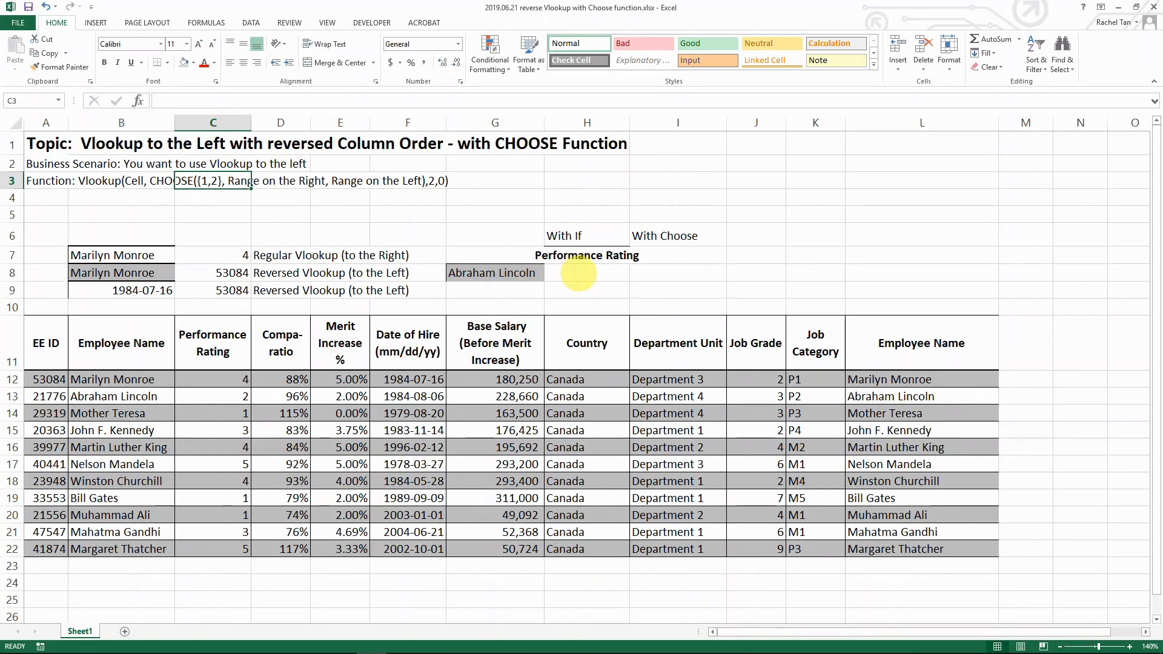
click(586, 272)
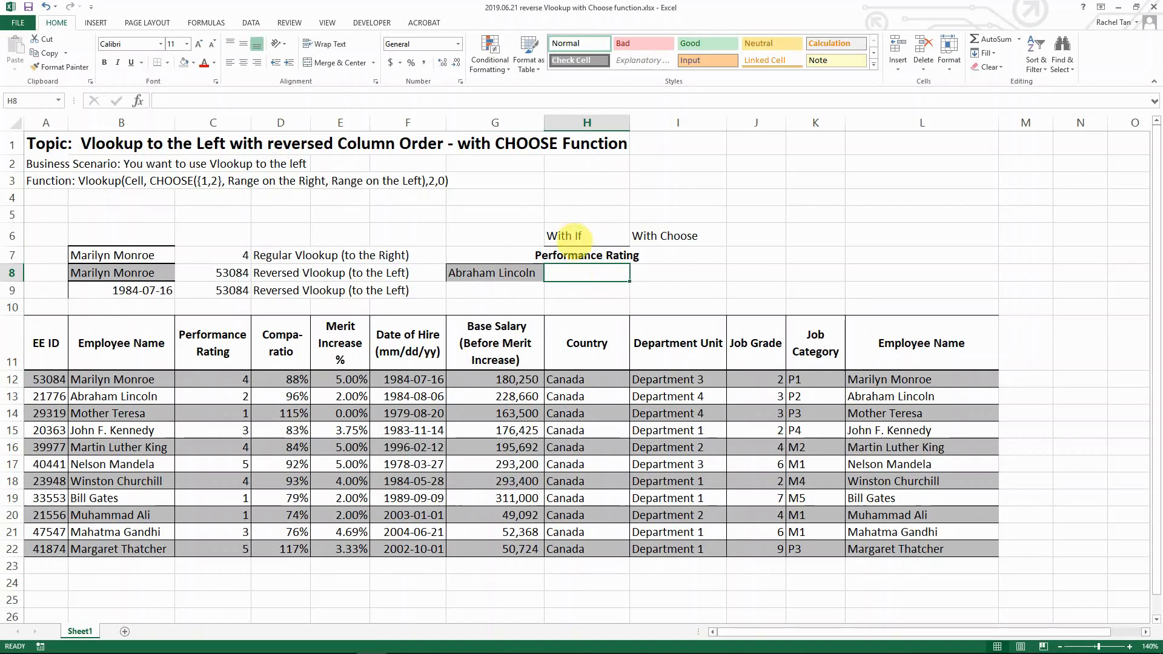
mouse_move(586, 272)
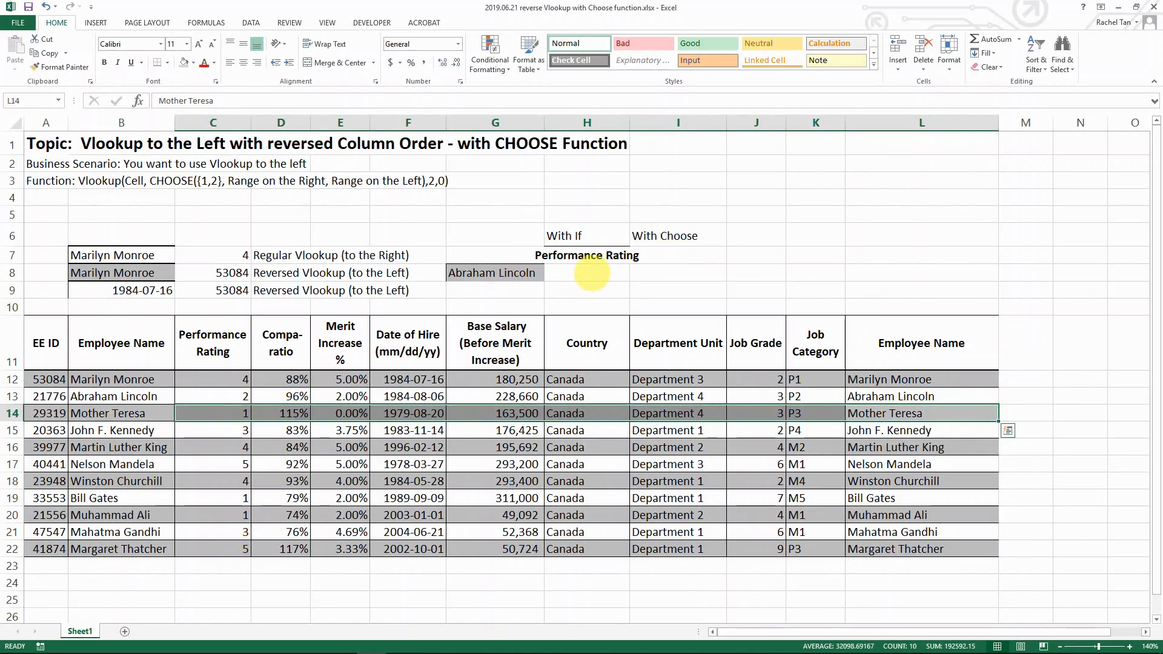
click(585, 272)
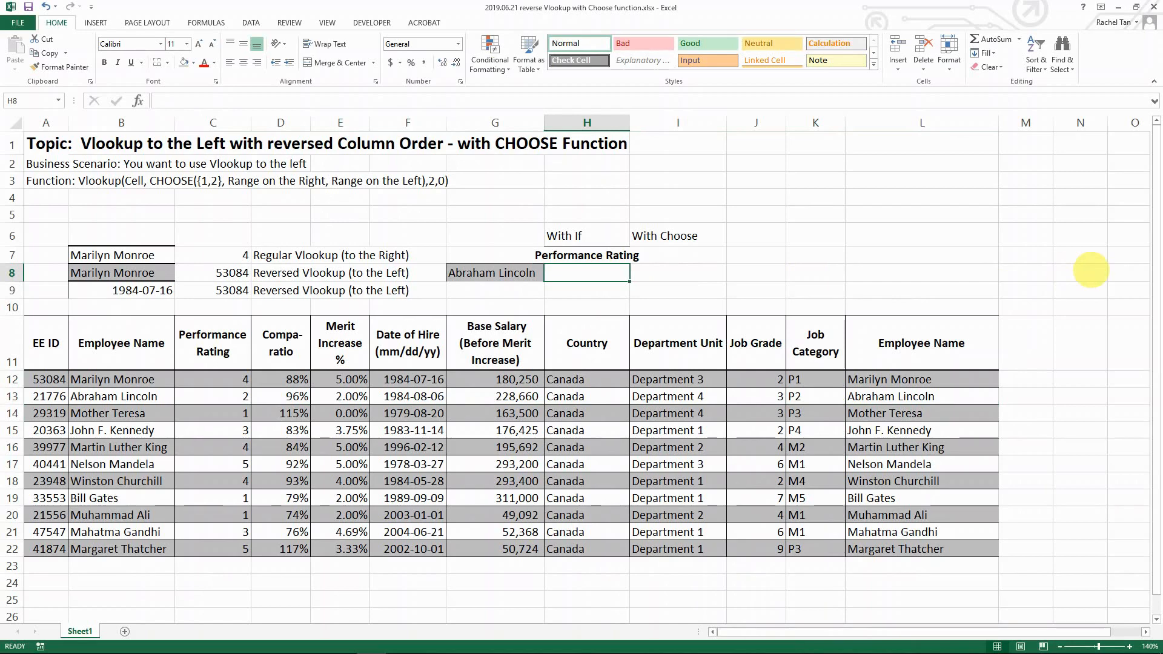
text(=vlook)
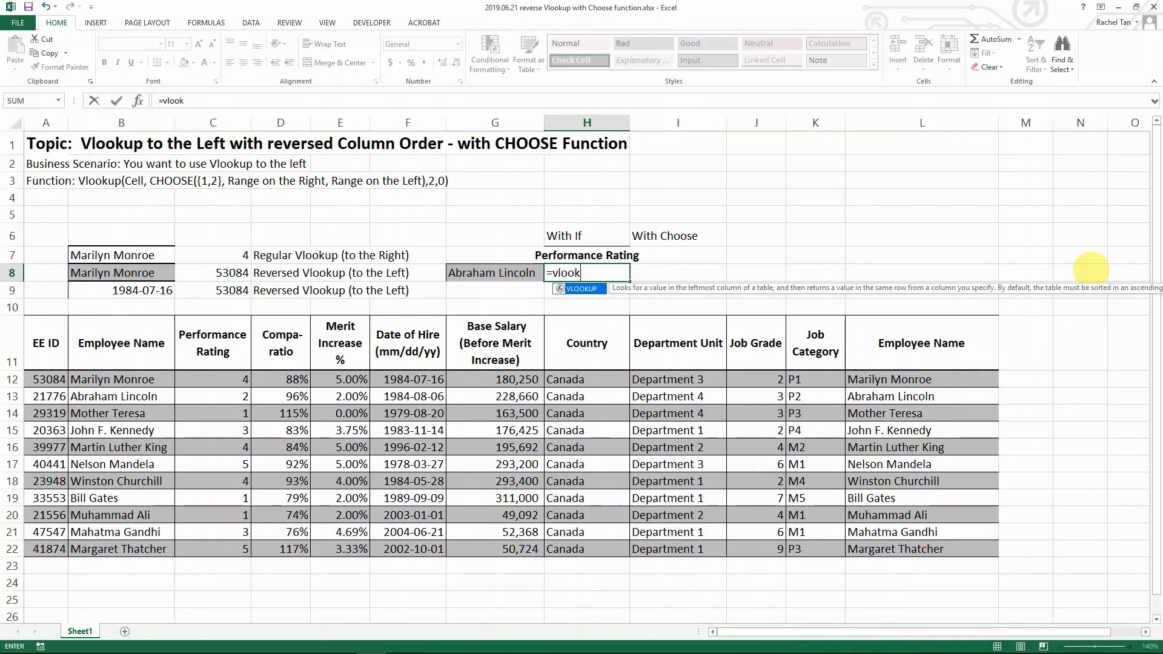
click(492, 272)
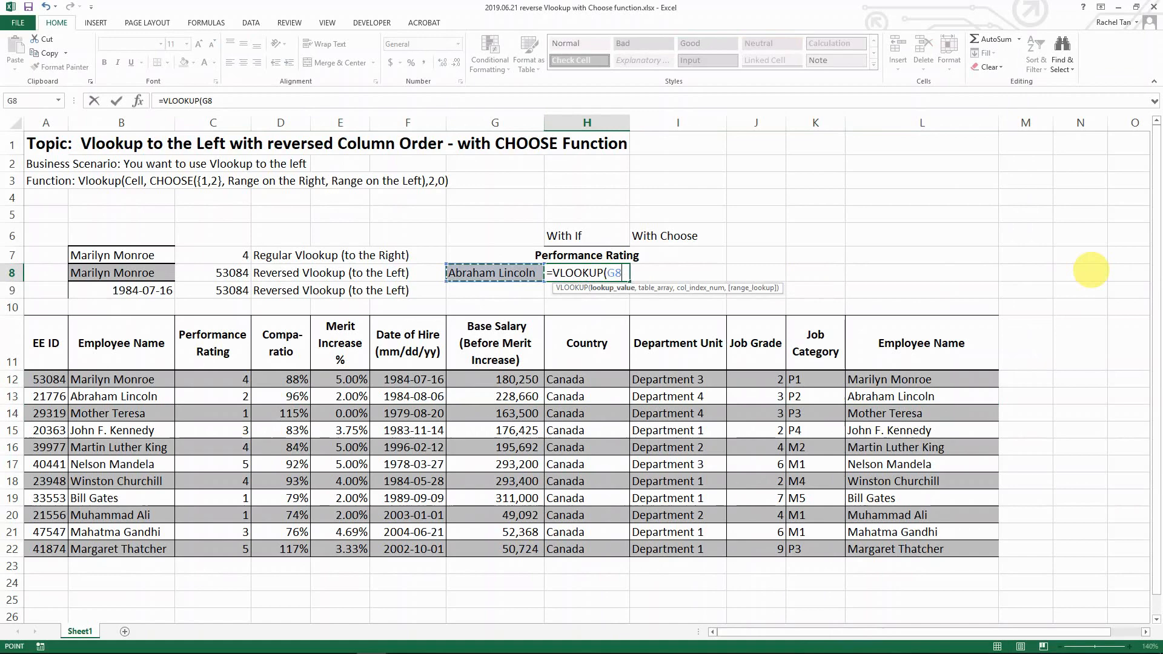
text(,)
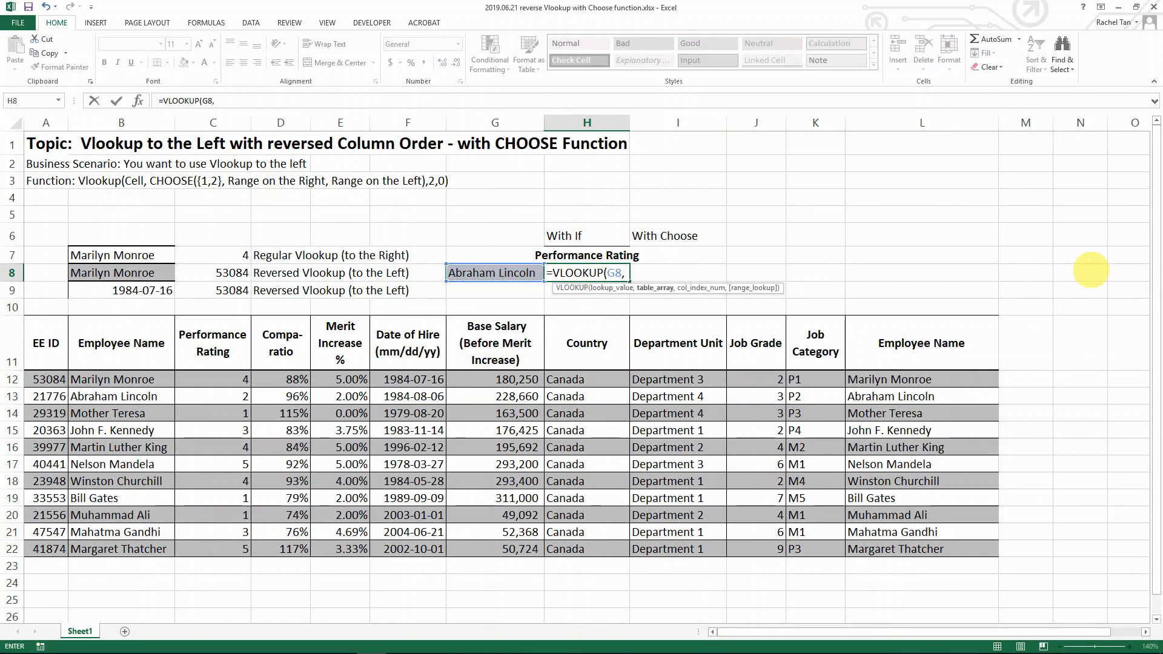
text(if)
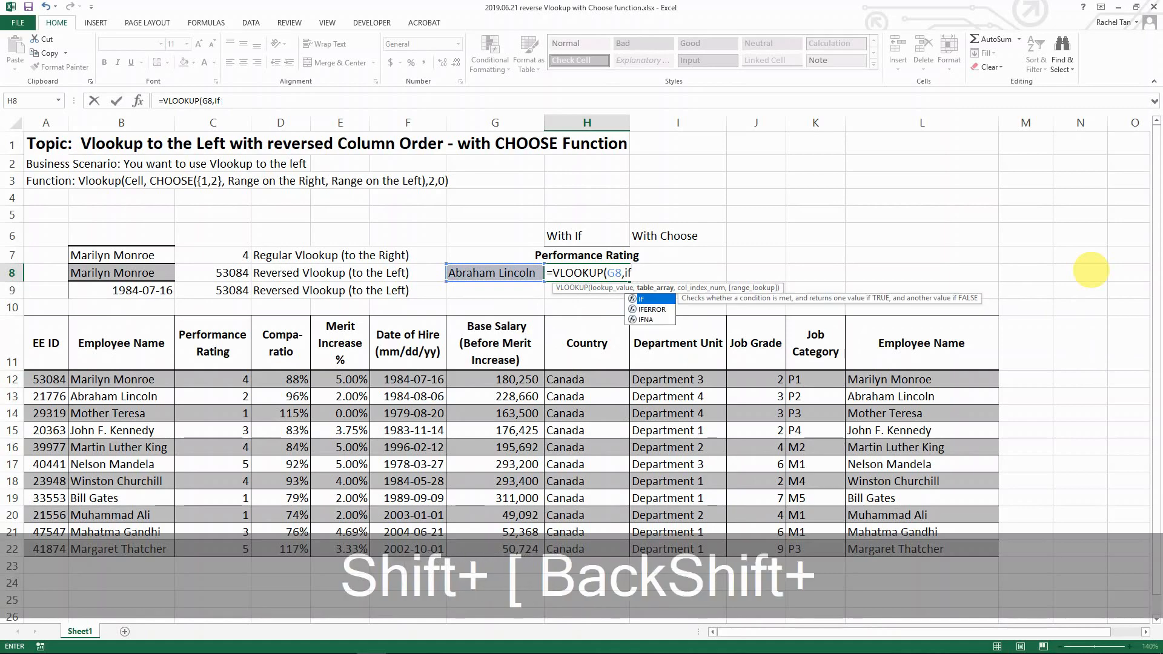
text(({)
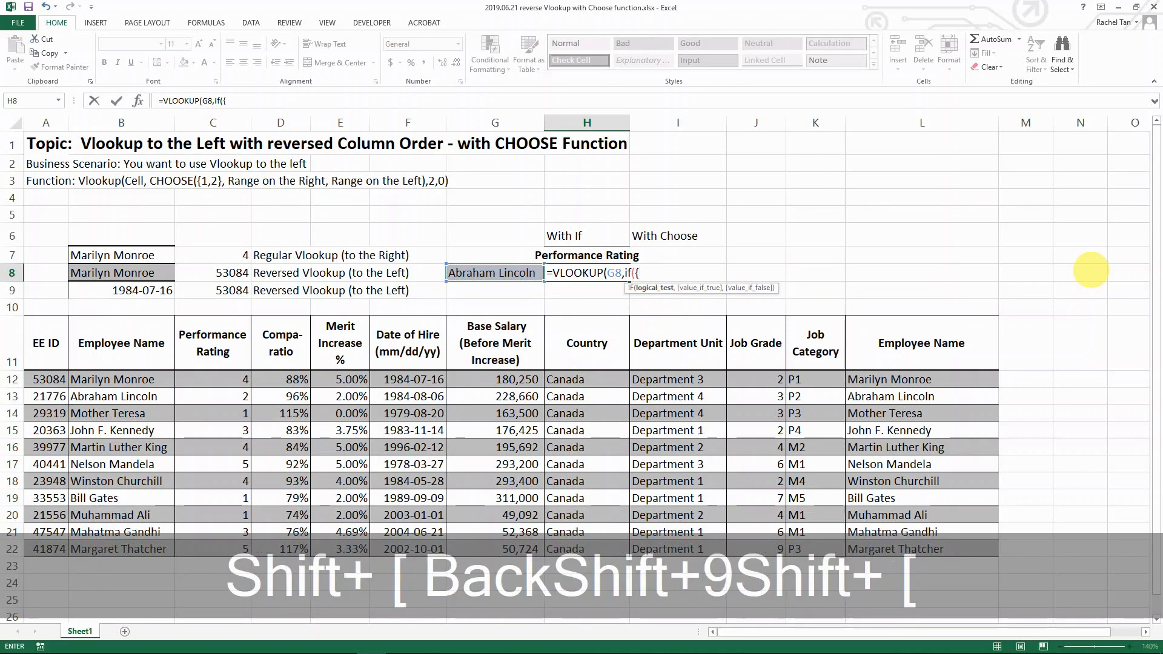
text(0,1)
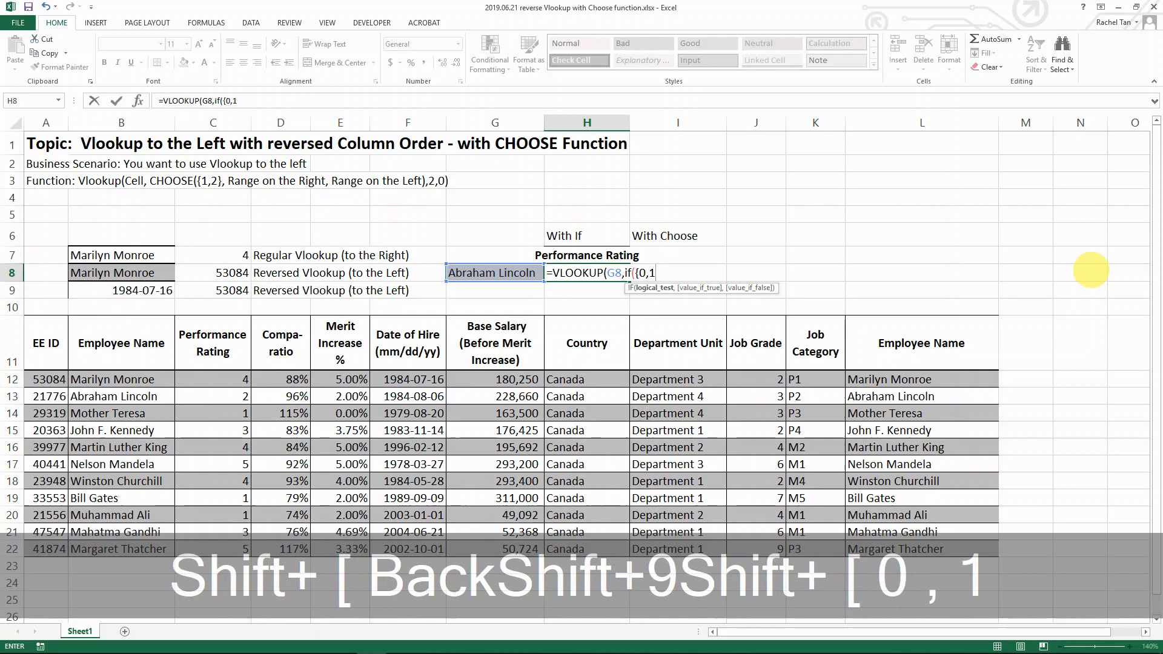
Complete H8's IF array with columns C and L, returning column index 2.
text(,)
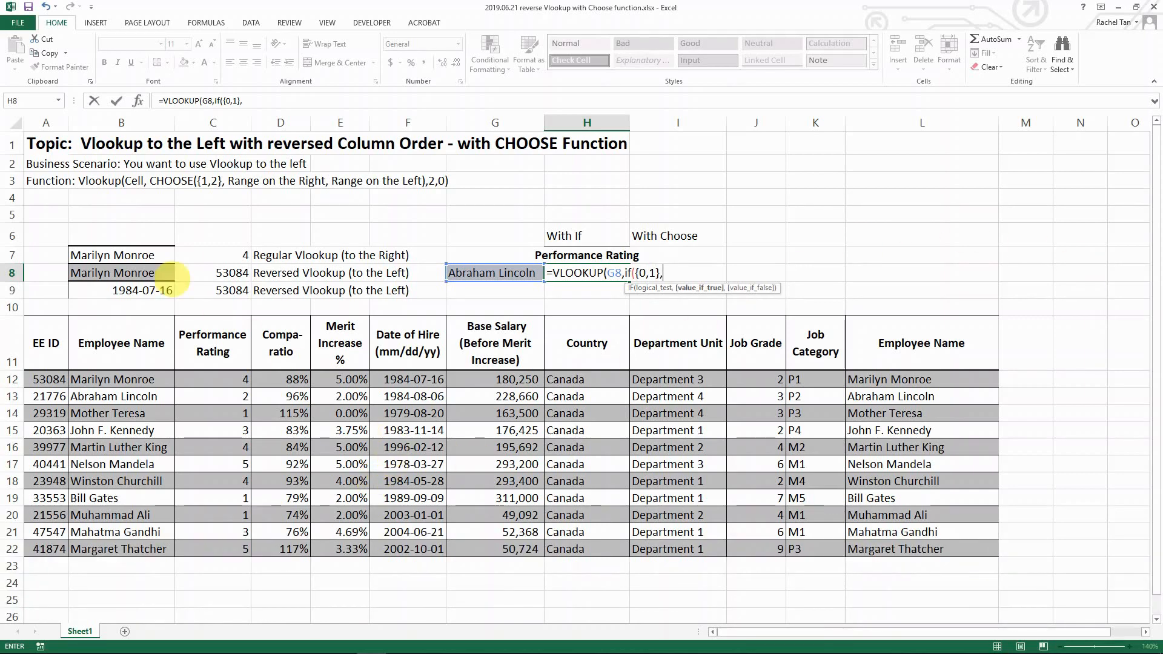
mouse_move(848, 187)
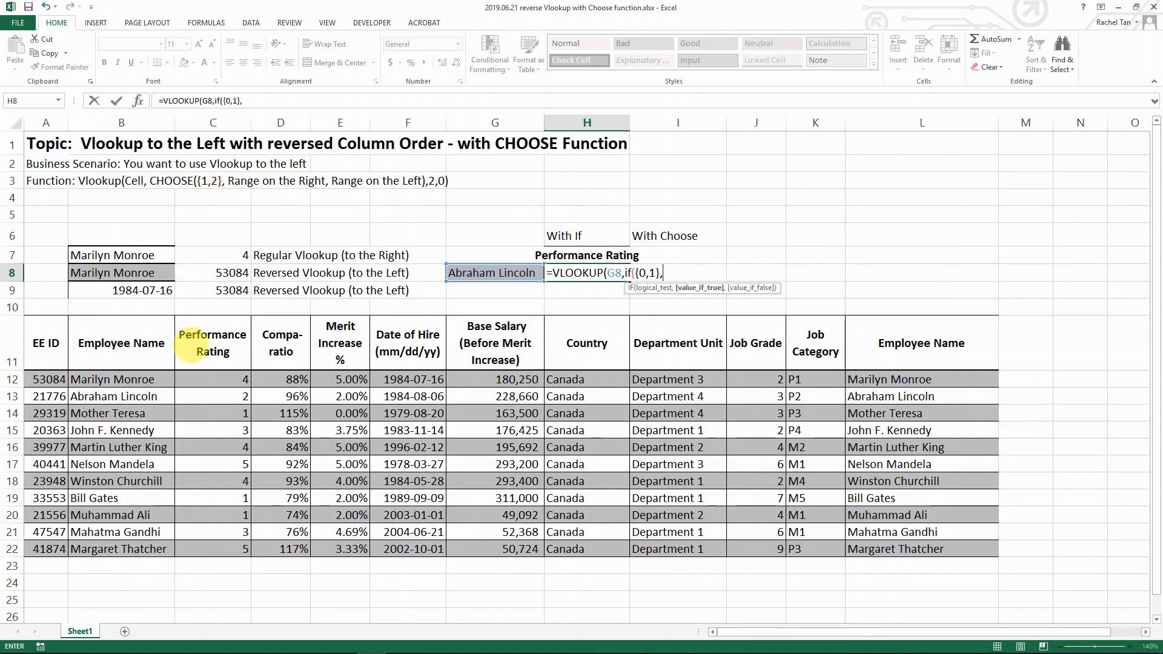
click(213, 122)
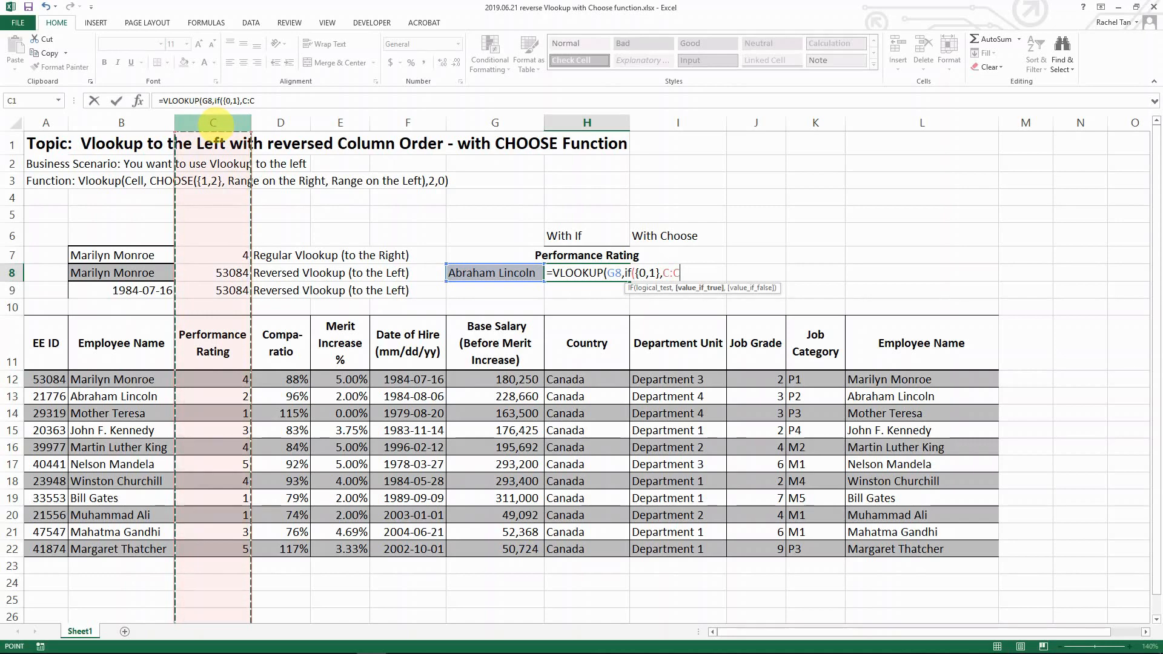
text(,)
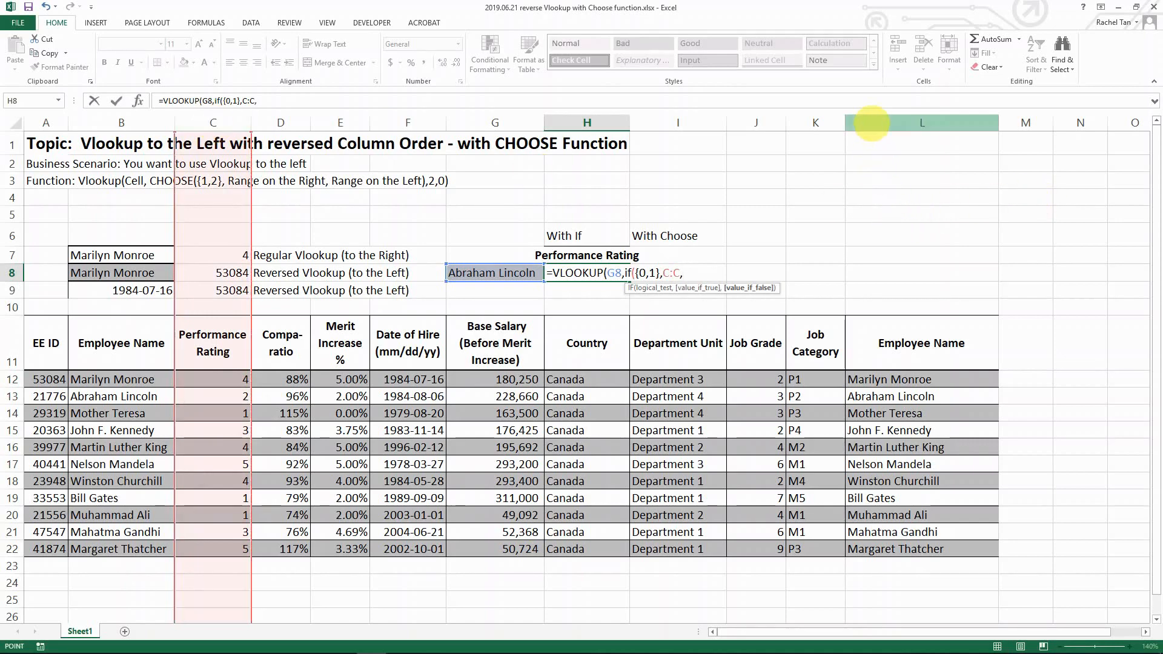
click(921, 122)
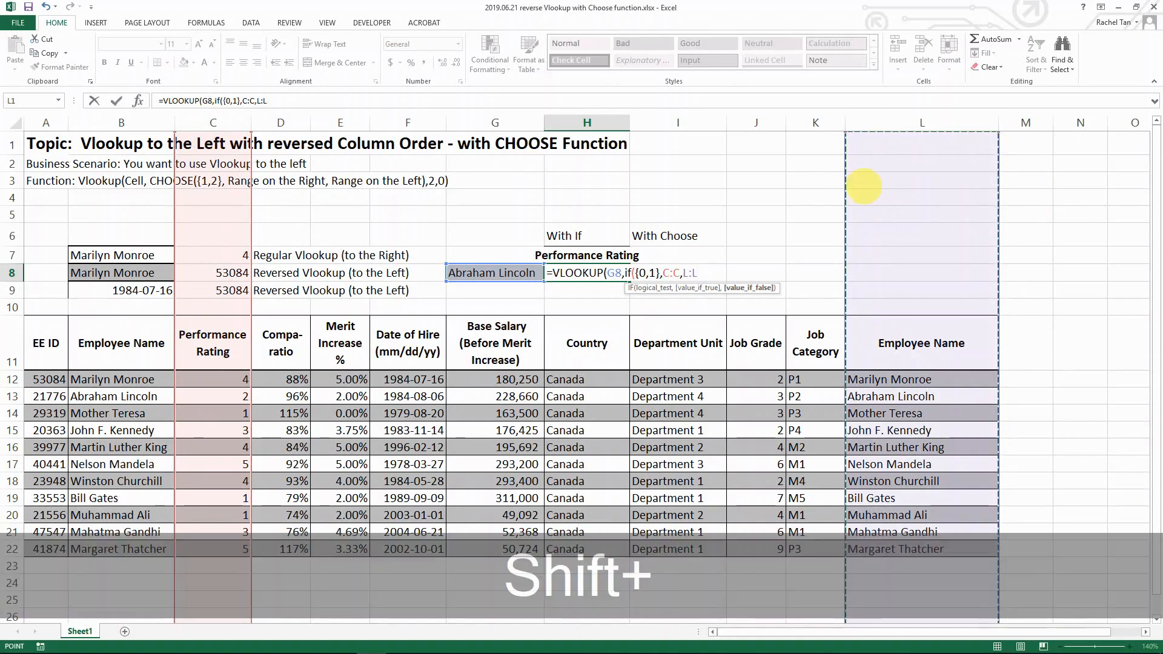
text(,2)
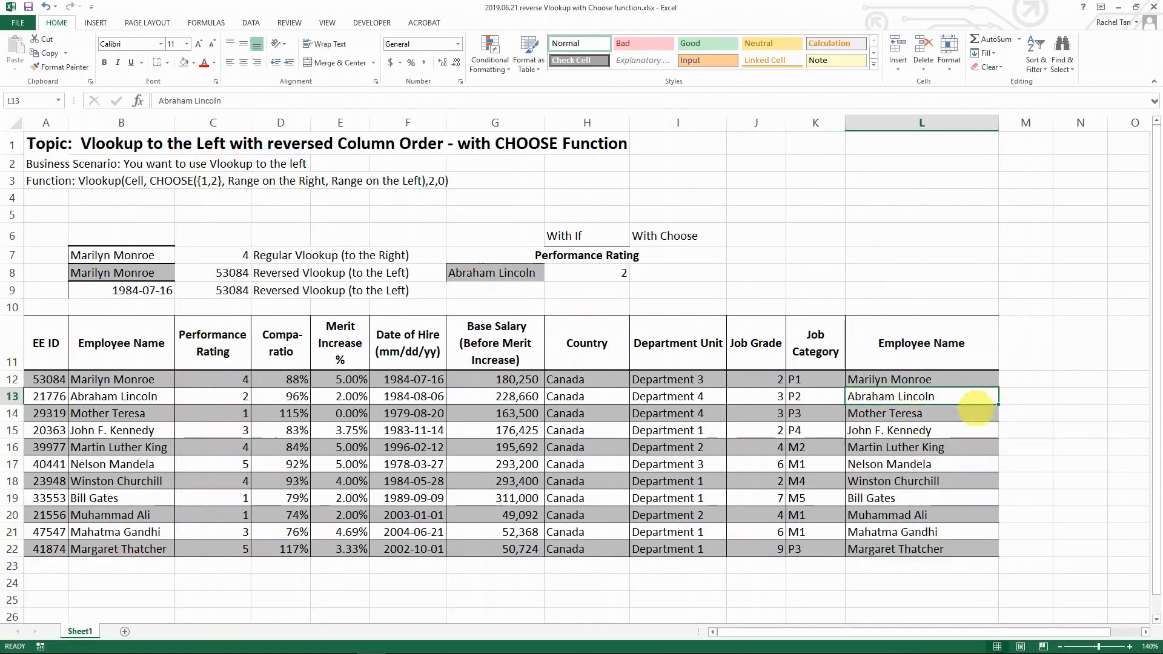
Verify Abraham Lincoln's rating of 2 in C13 and begin a VLOOKUP in I8.
click(212, 396)
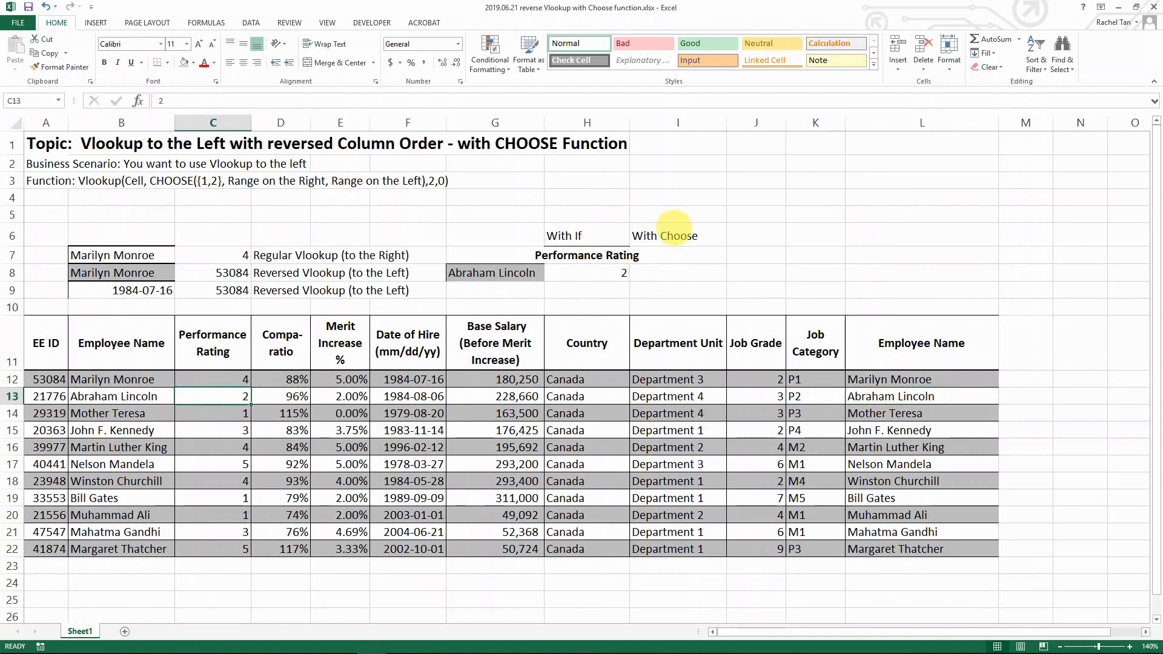
click(676, 272)
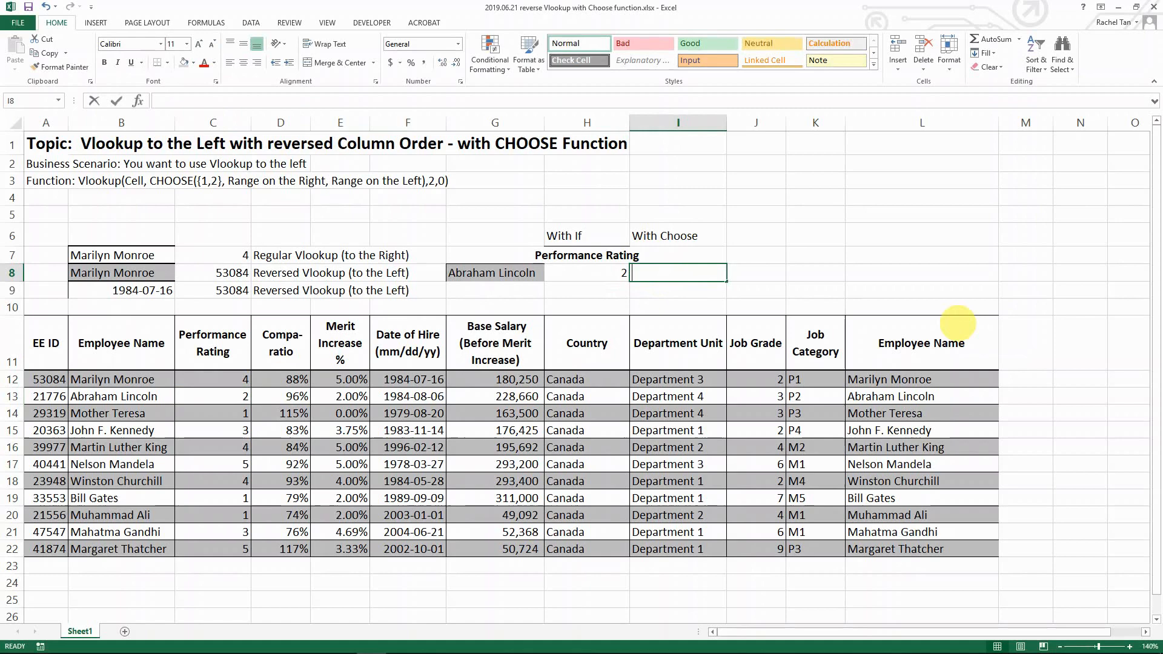
text(=vloo)
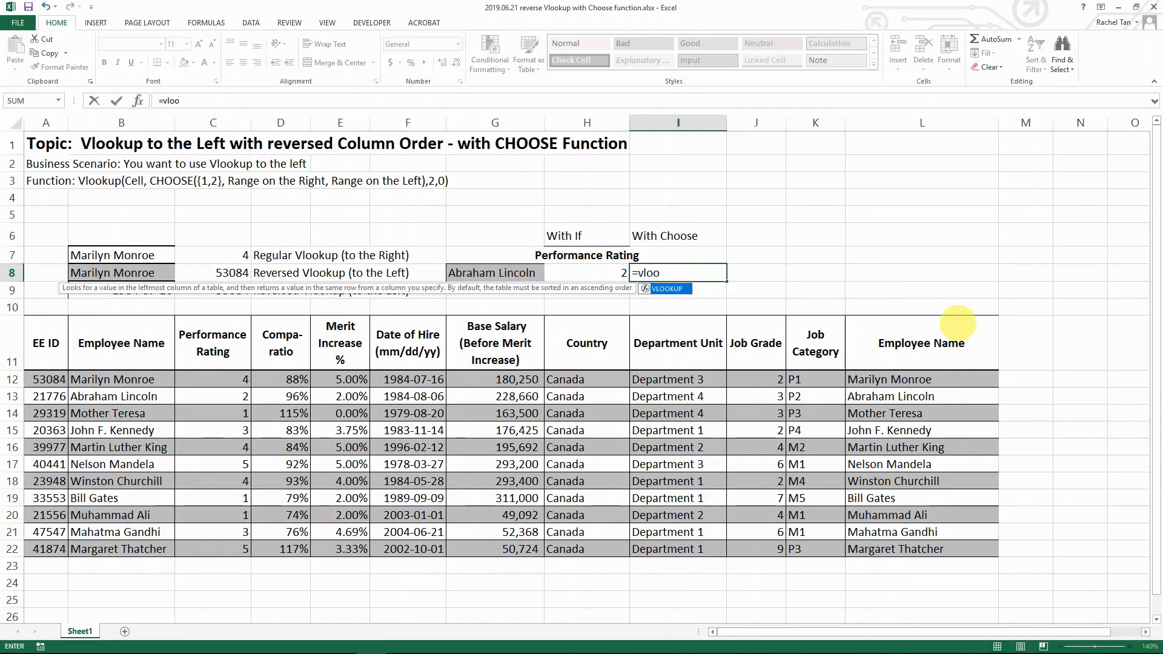
Enter =VLOOKUP(G8,CHOOSE({1,2},L:L,C:C),2,0) in I8, returning rating 2.
click(493, 272)
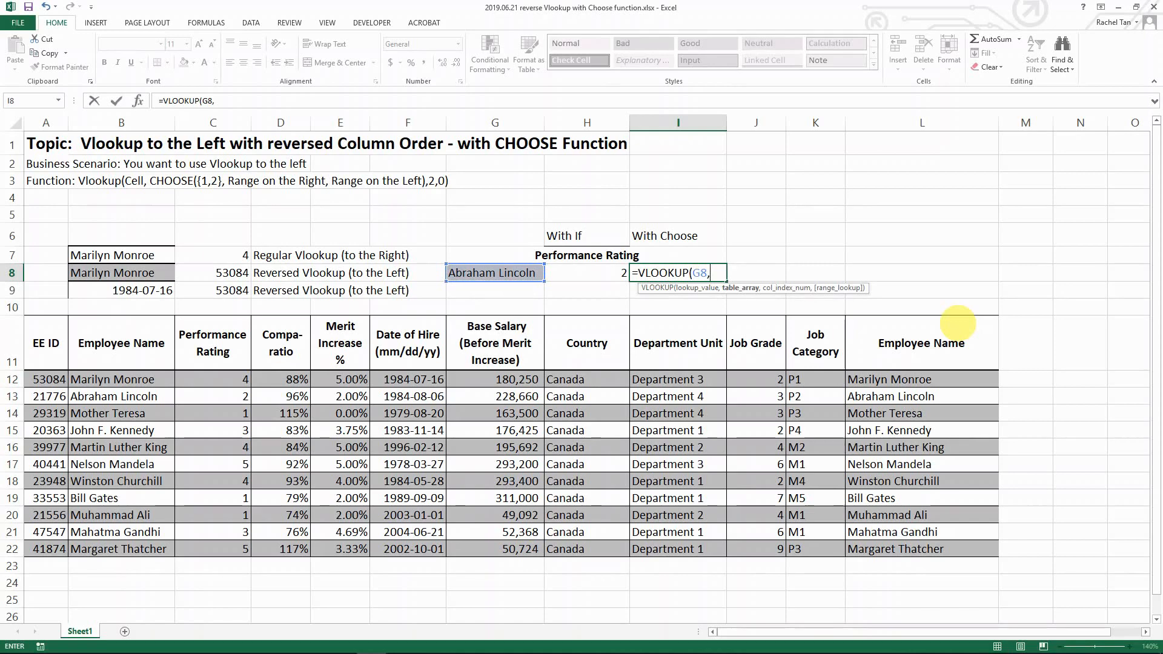
text(CHOOSE({)
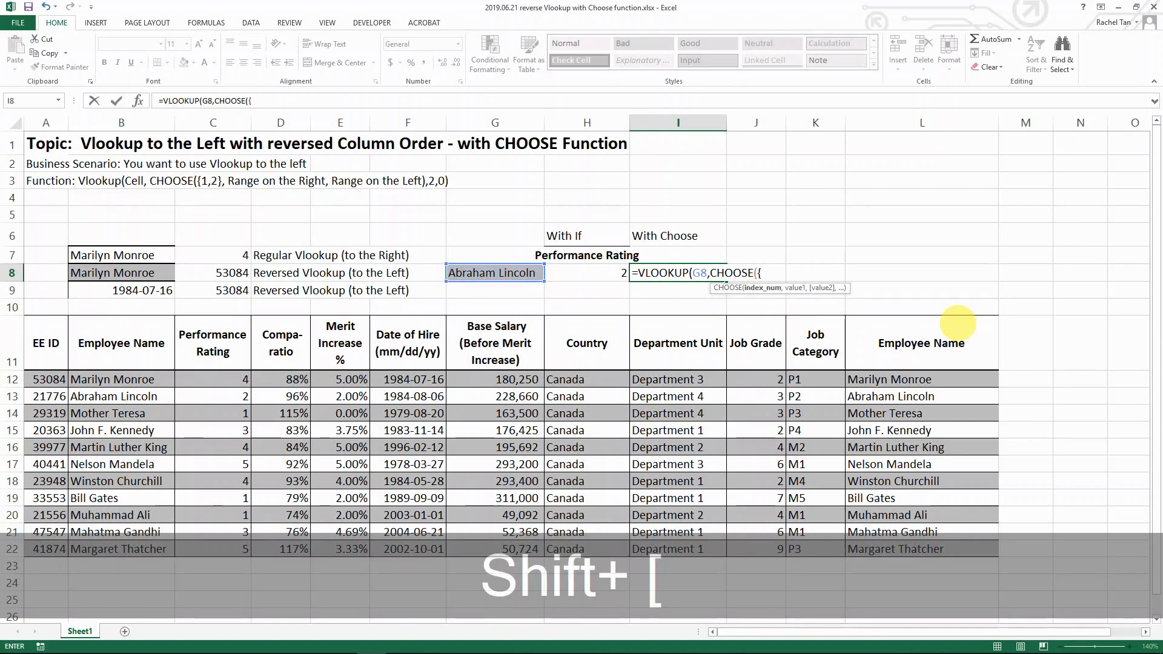
text(1,2)
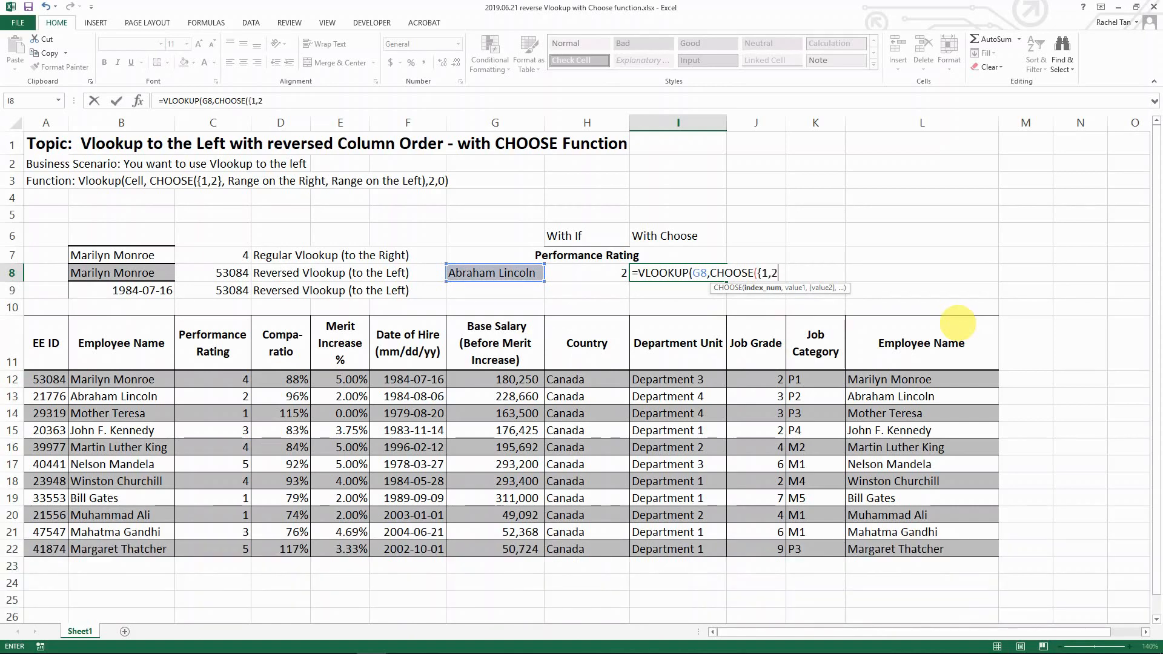
text(})
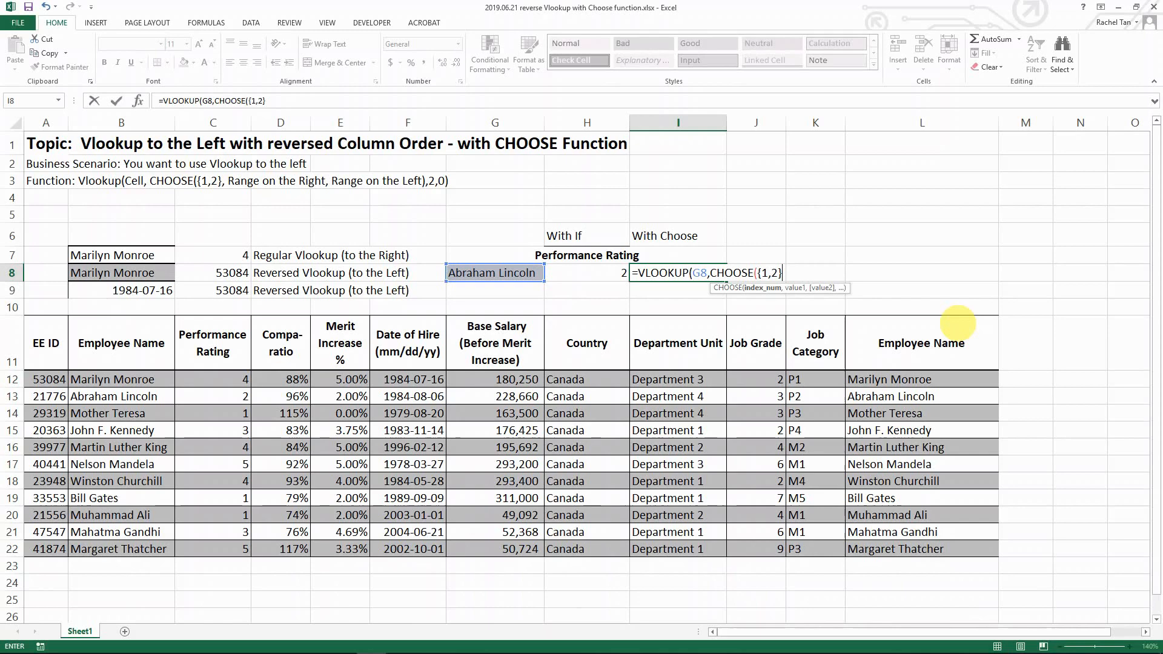
text(,)
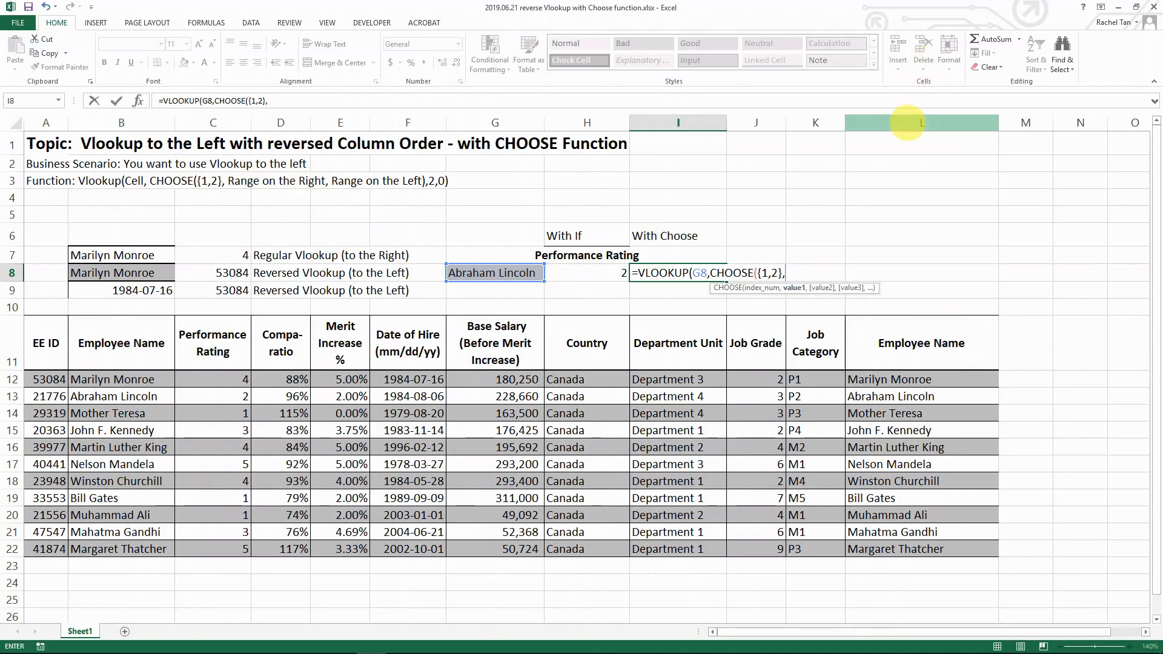
click(921, 123)
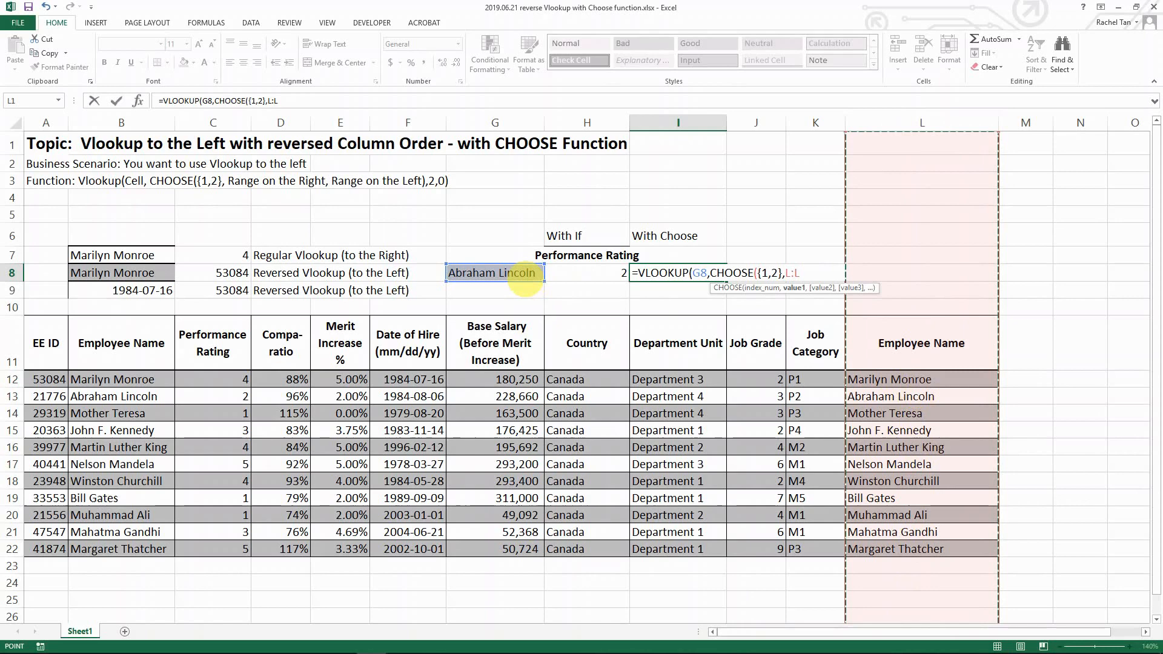
mouse_move(816, 363)
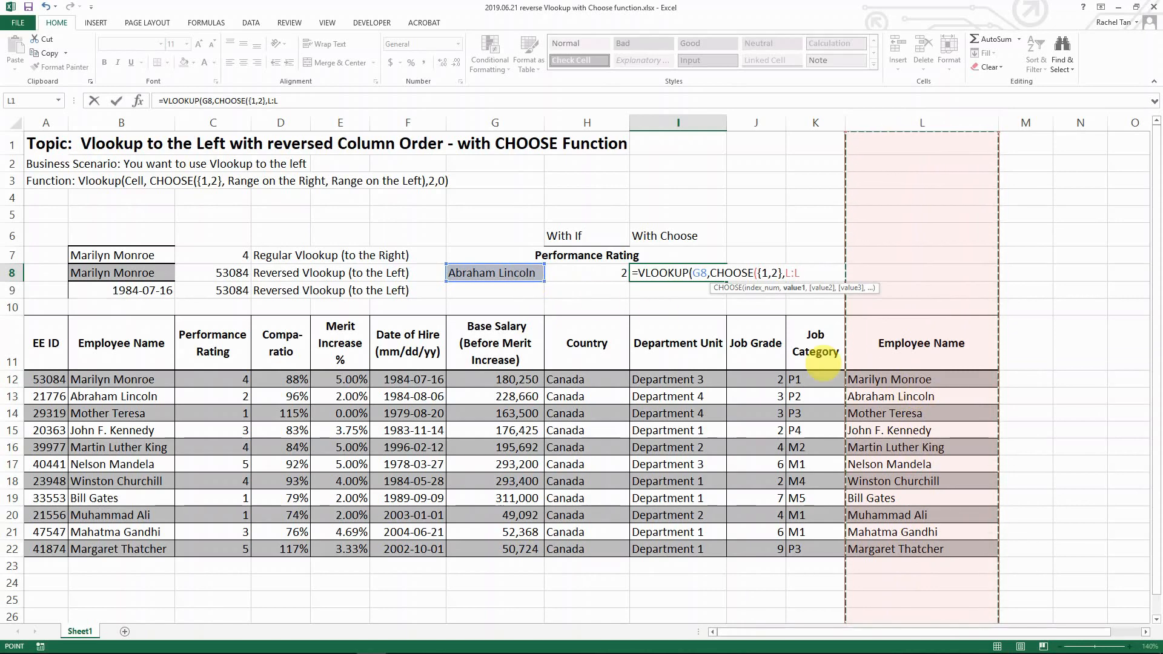
text(,)
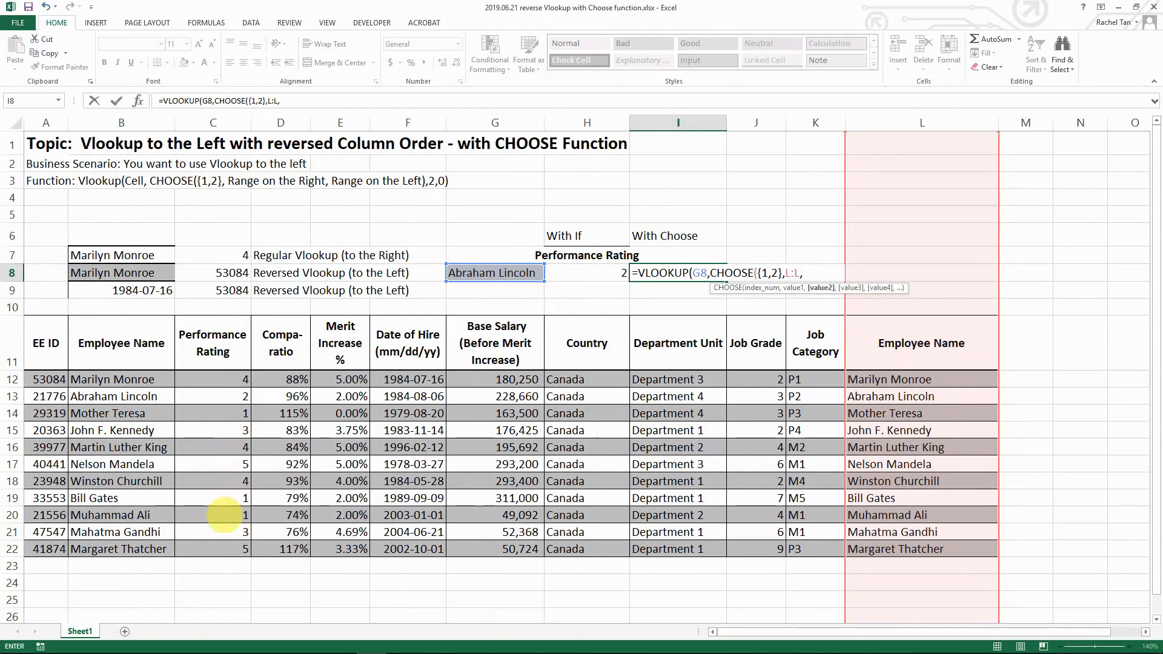
click(213, 122)
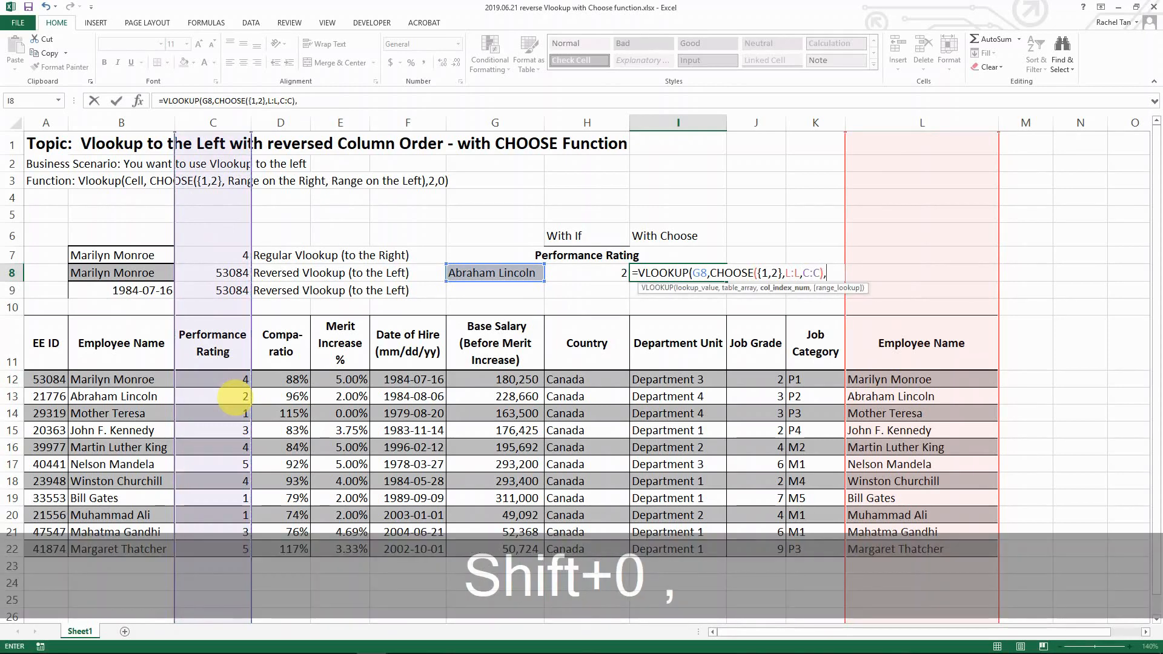
text(2,0)
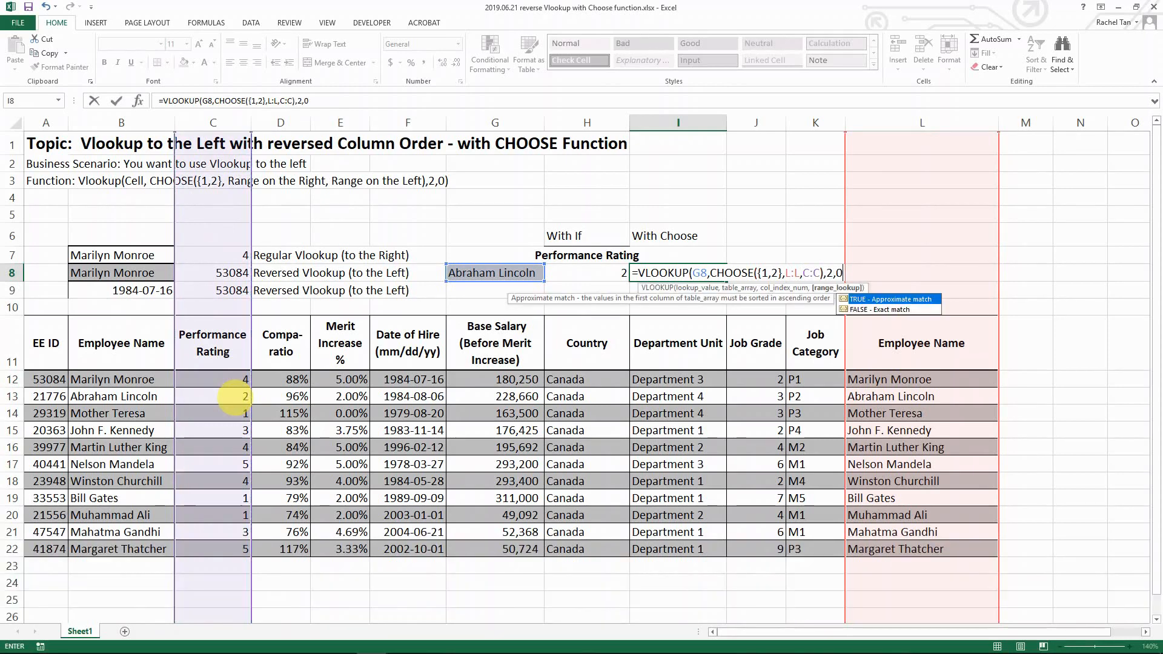
key(shift)
text(=)
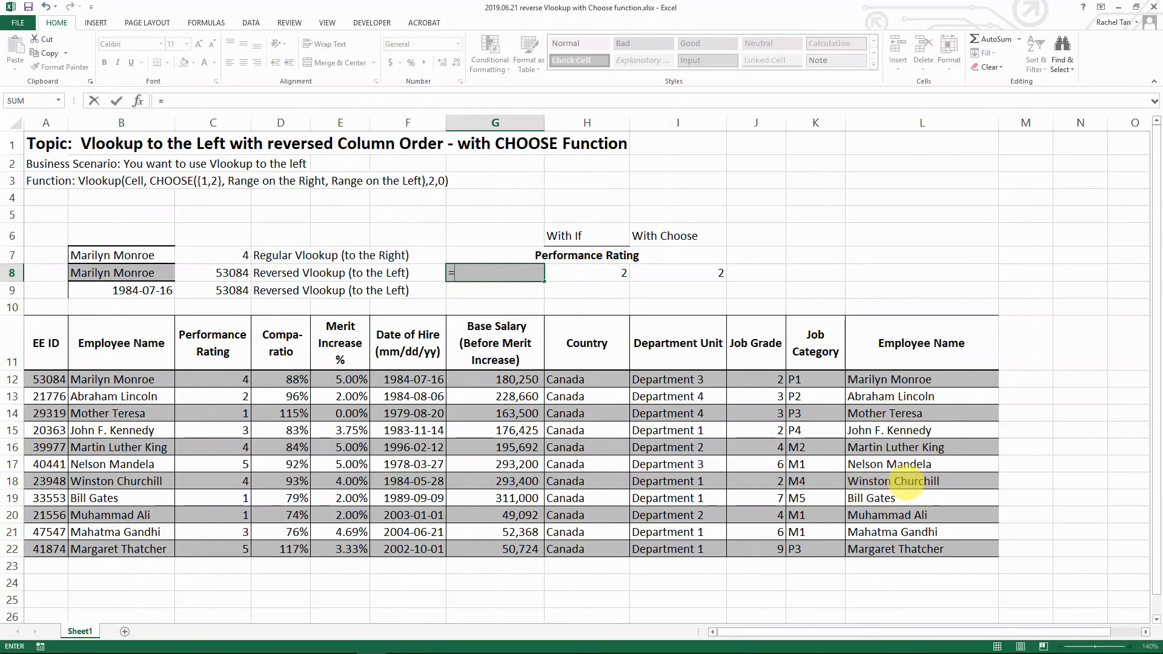
Link G8 to Winston Churchill in column L and inspect the CHOOSE formula in I8.
click(922, 480)
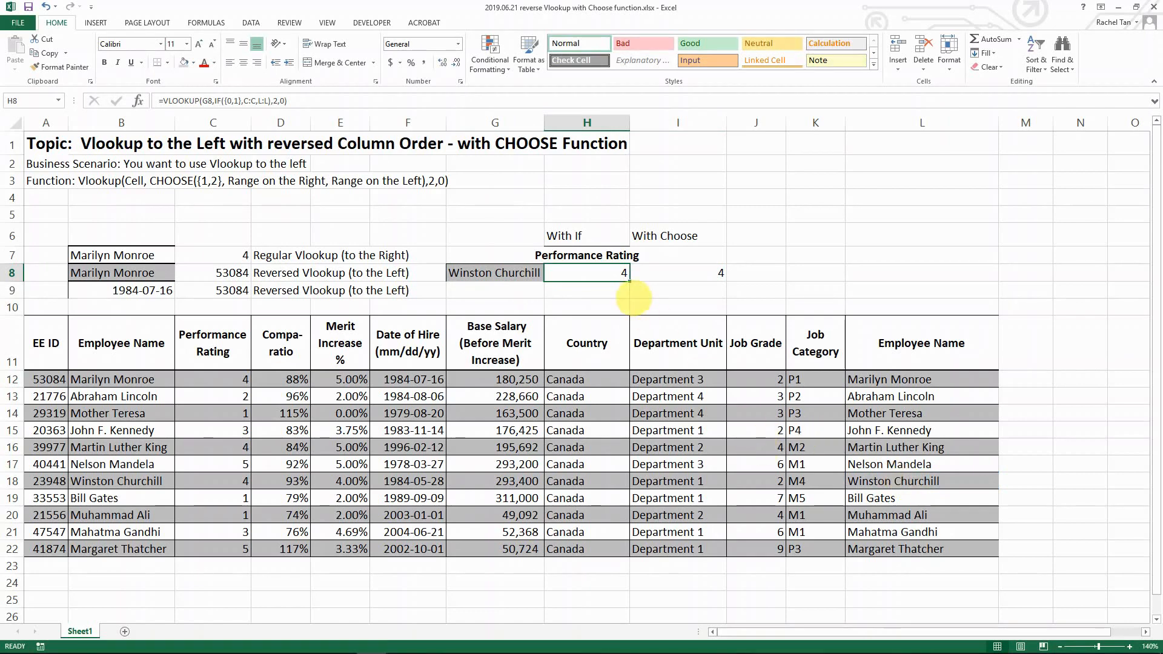
click(677, 272)
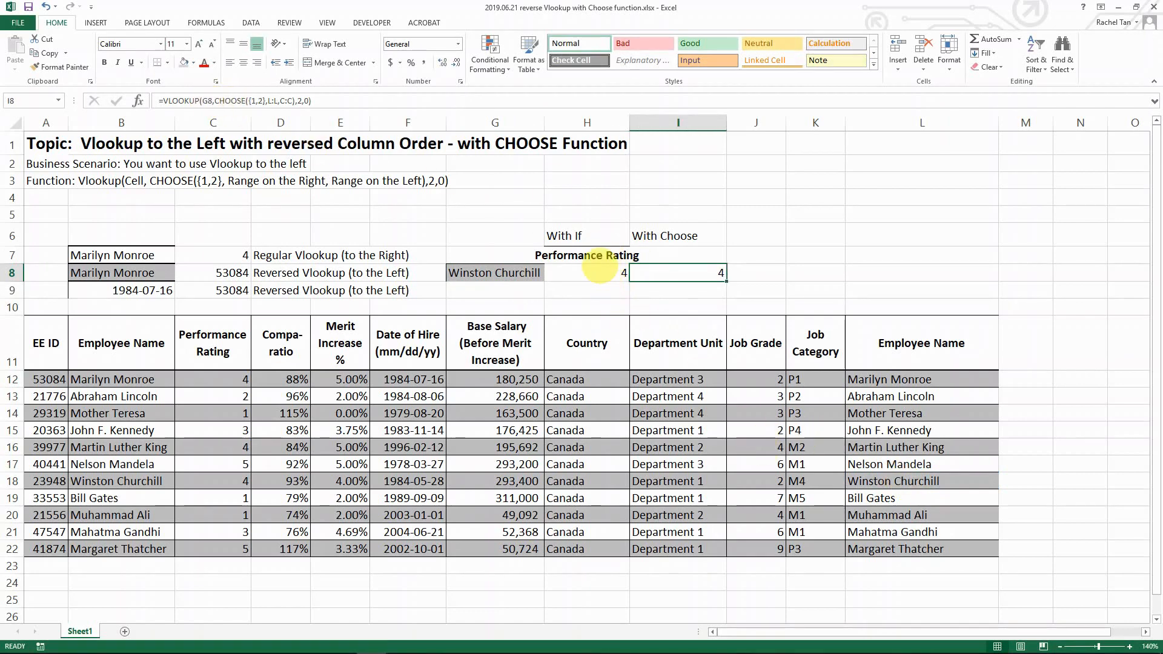